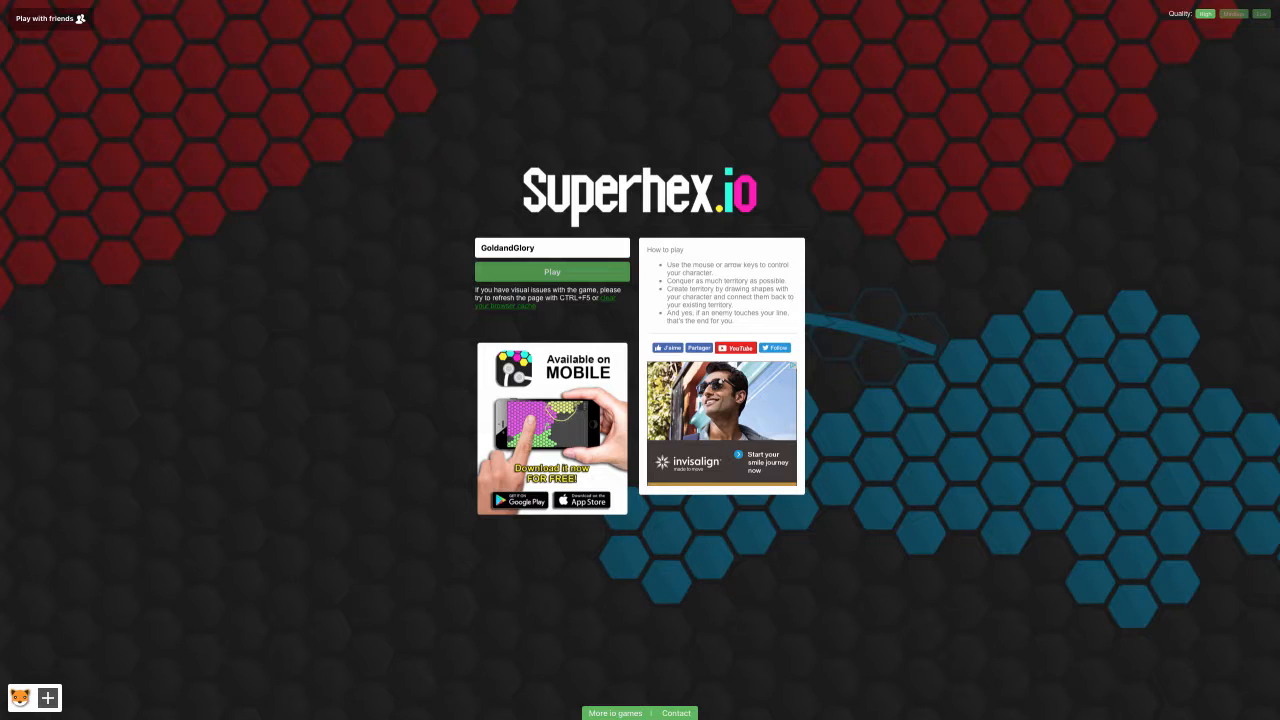
- Start a round as GoldandGlory and play to 3311 points, 5 kills, 811 blocks
left_click(551, 271)
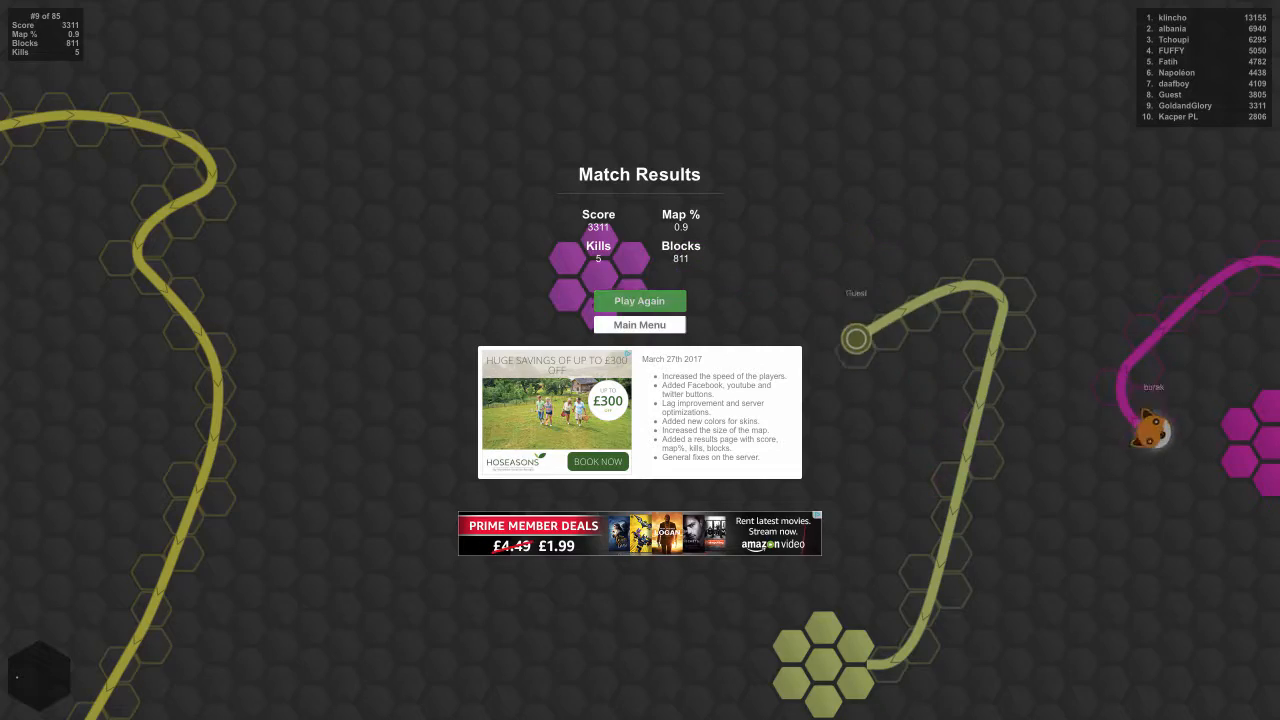
- Play Again and finish the round with 4371 points, 7 kills and 871 blocks
left_click(639, 300)
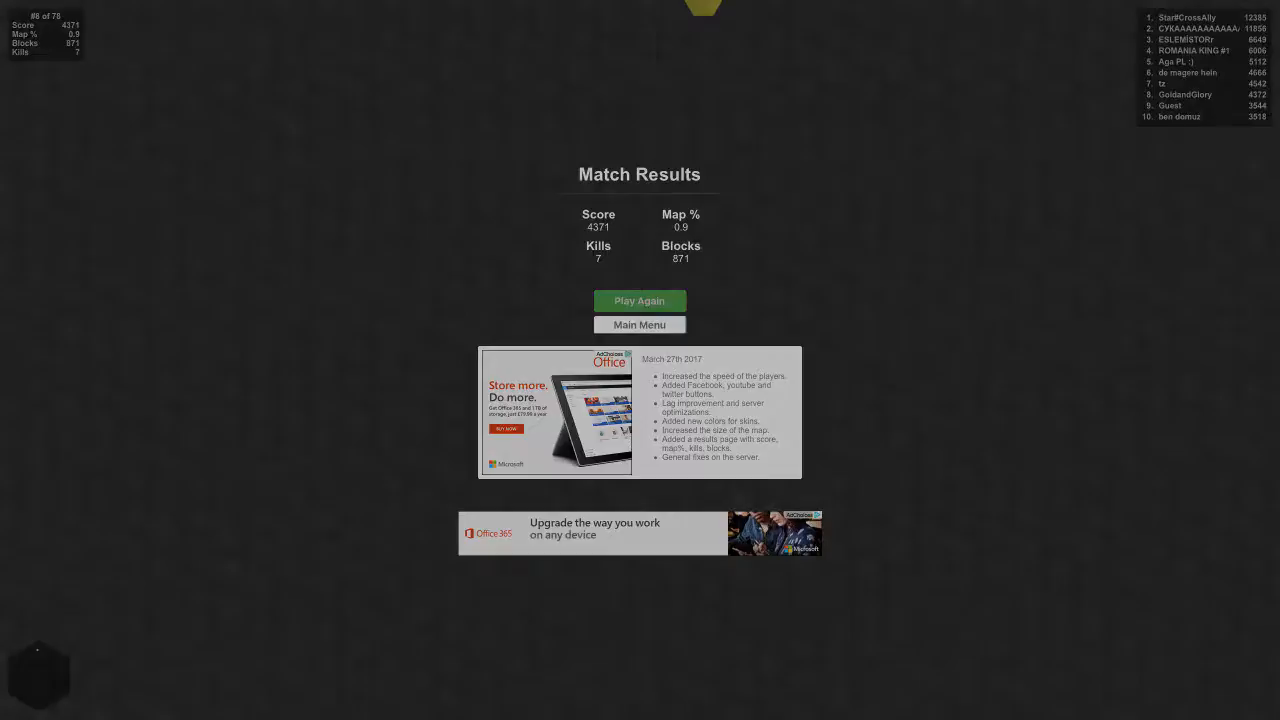
- Play a round scoring 859 with 1 kill and 359 blocks, then start another
left_click(639, 300)
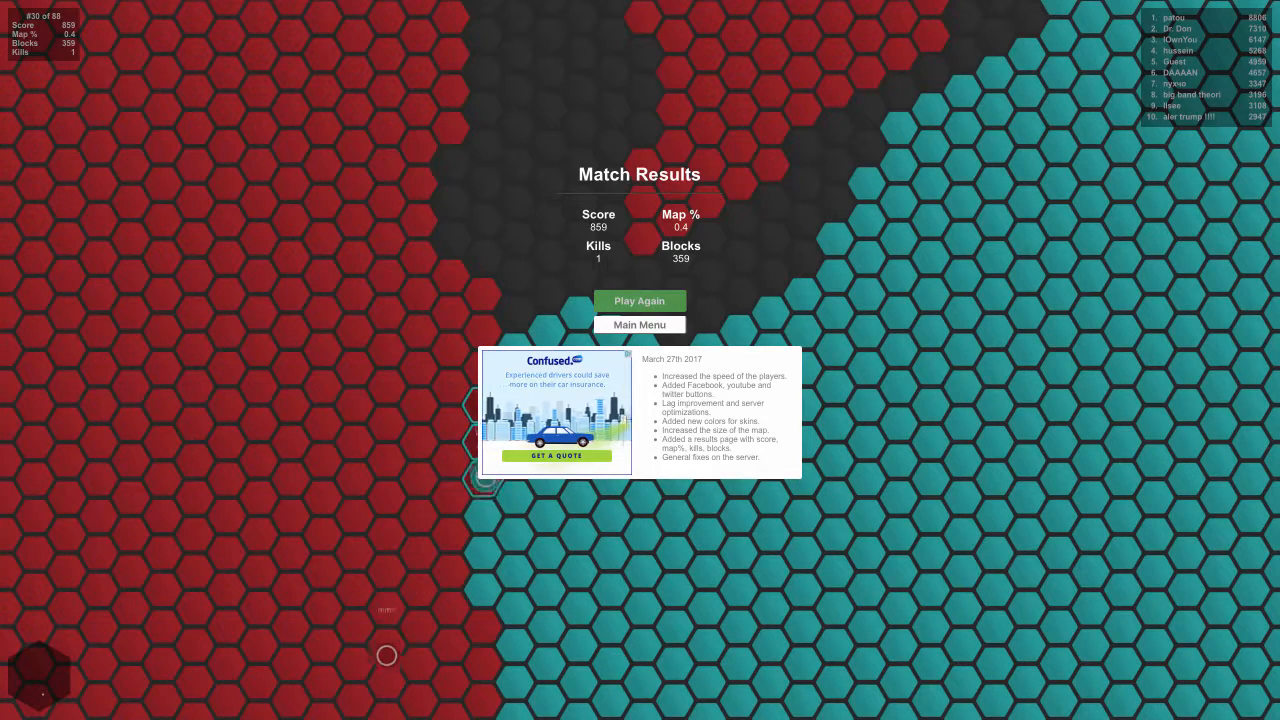
left_click(639, 300)
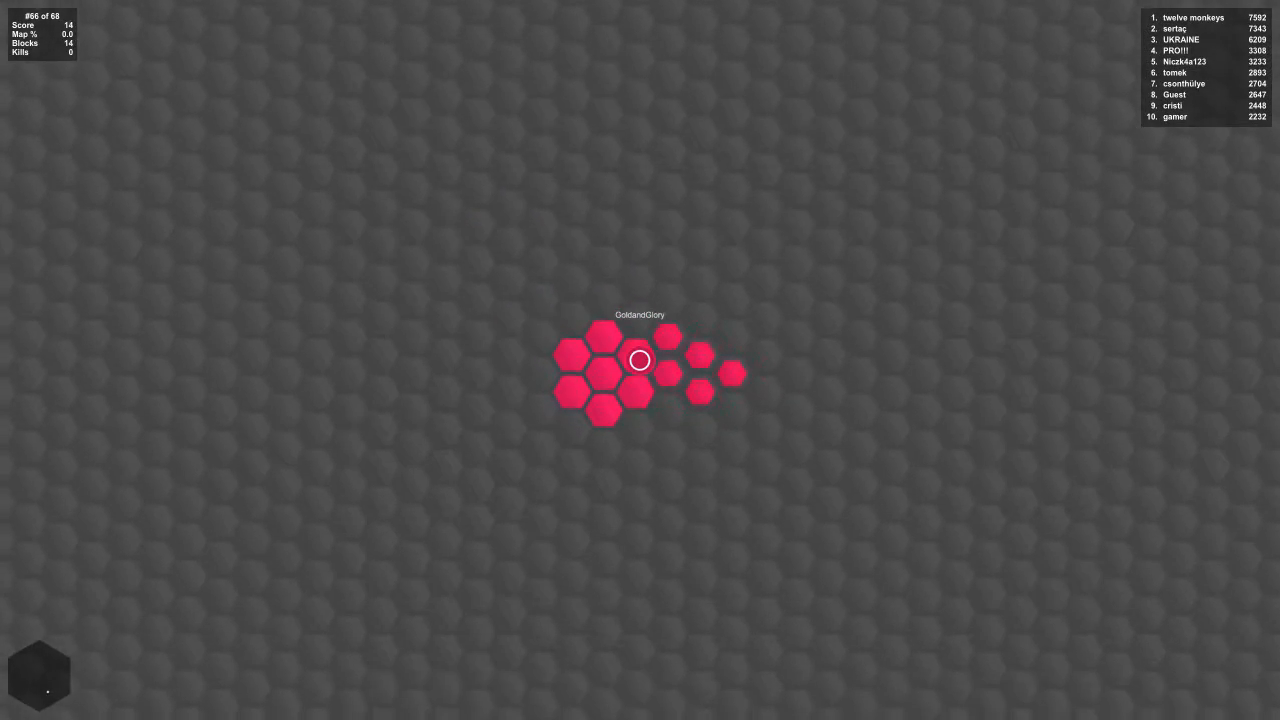